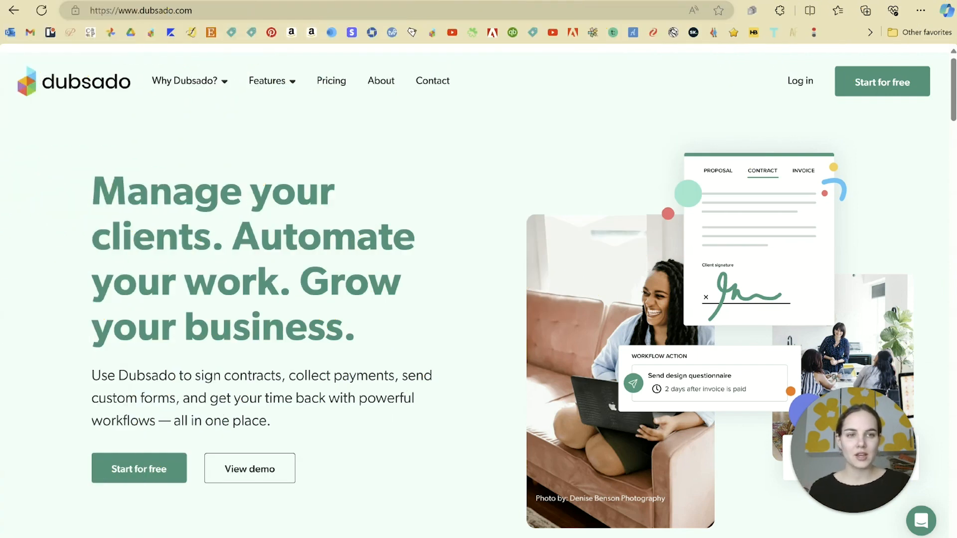
pyautogui.moveTo(779, 108)
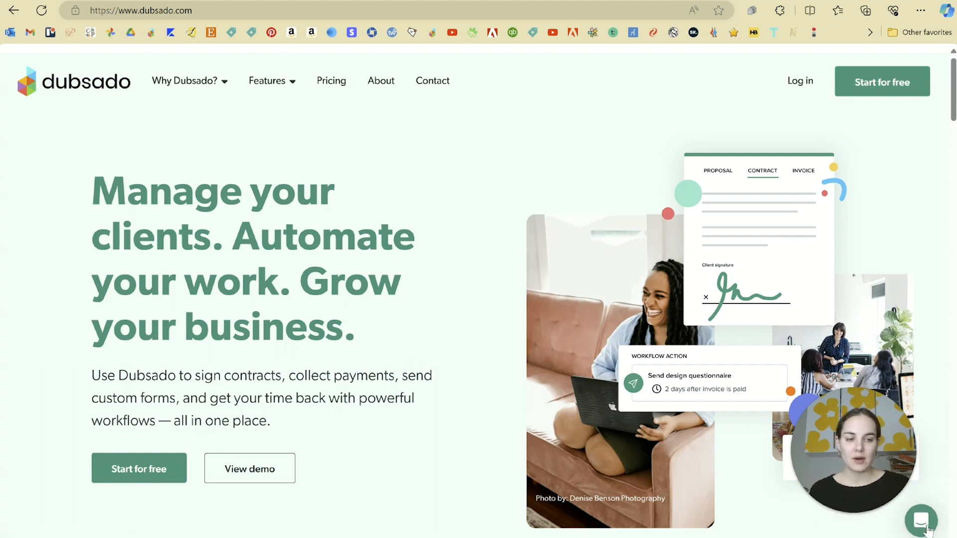
# Show the pricing page with annual prices: Starter $200/year and Premier $400/year.
pyautogui.click(922, 524)
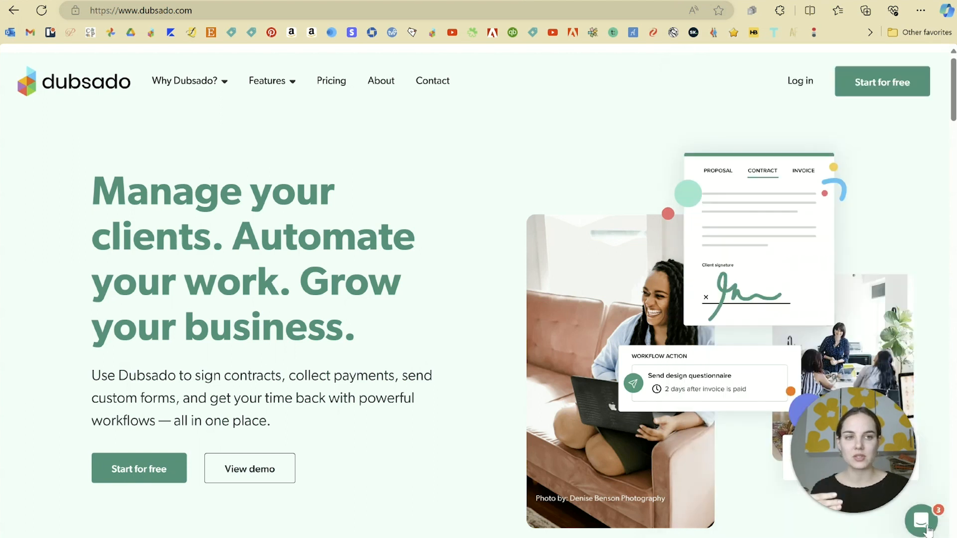
pyautogui.moveTo(462, 253)
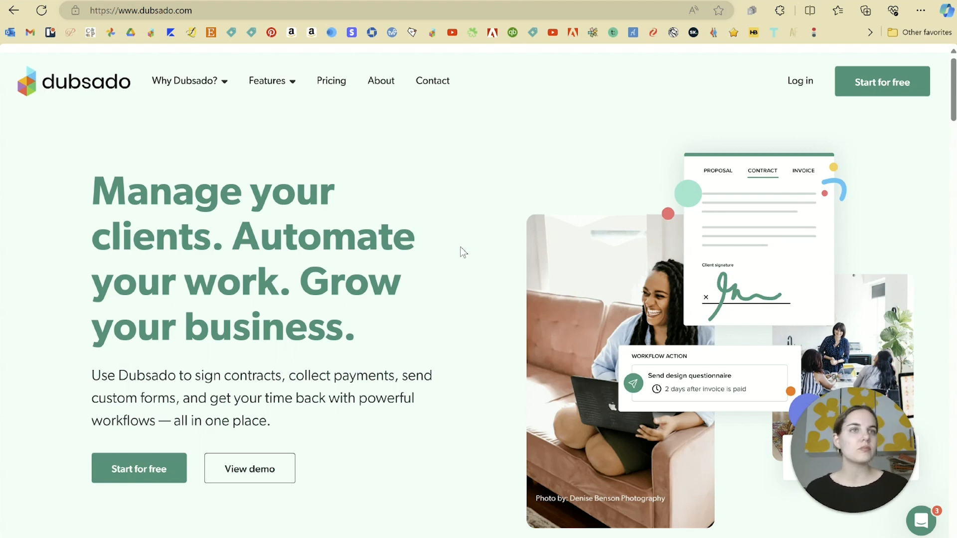
pyautogui.click(331, 81)
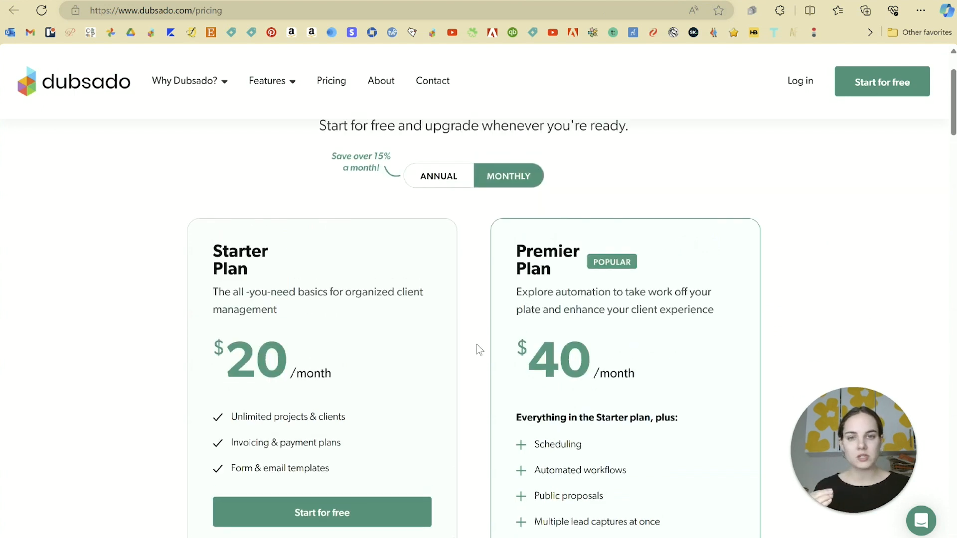
pyautogui.scroll(-3)
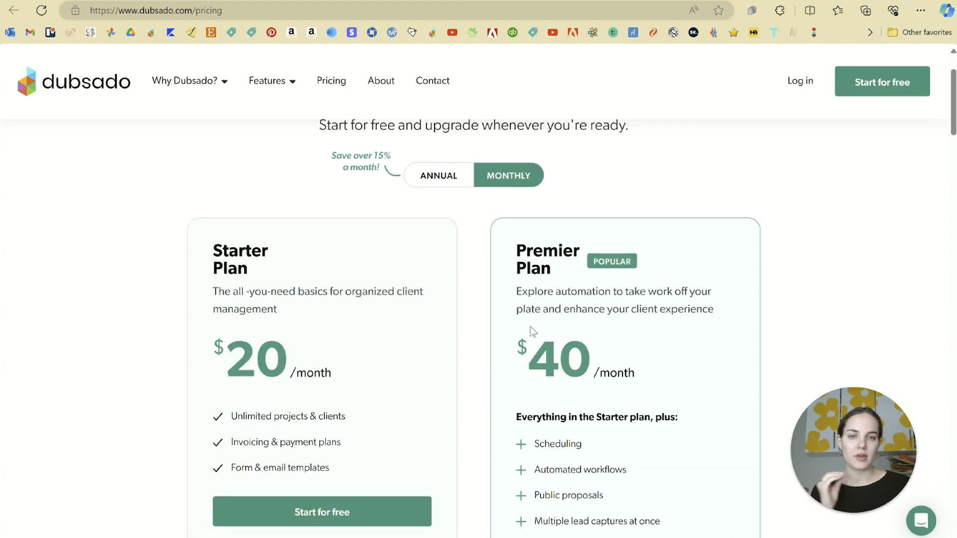
pyautogui.click(439, 175)
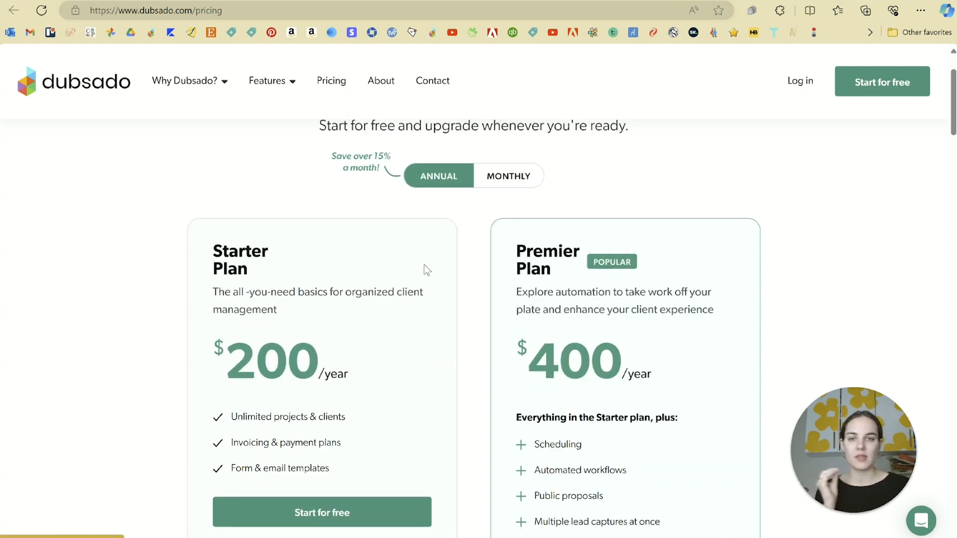
pyautogui.scroll(-3)
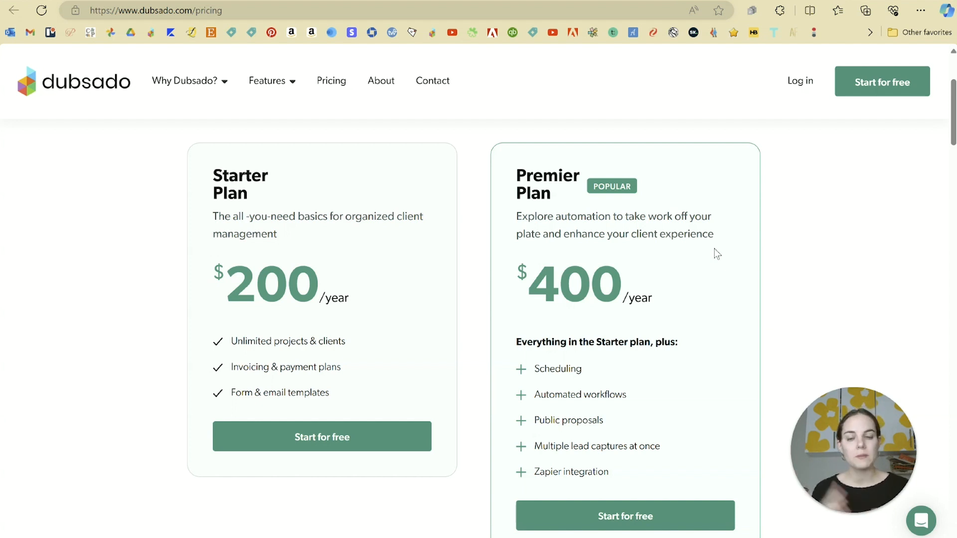
pyautogui.moveTo(480, 275)
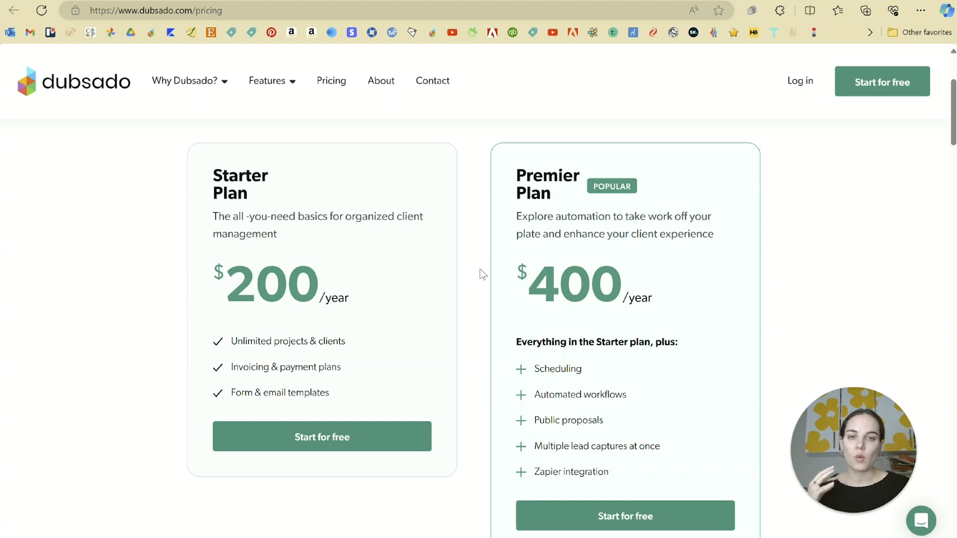
pyautogui.moveTo(525, 369)
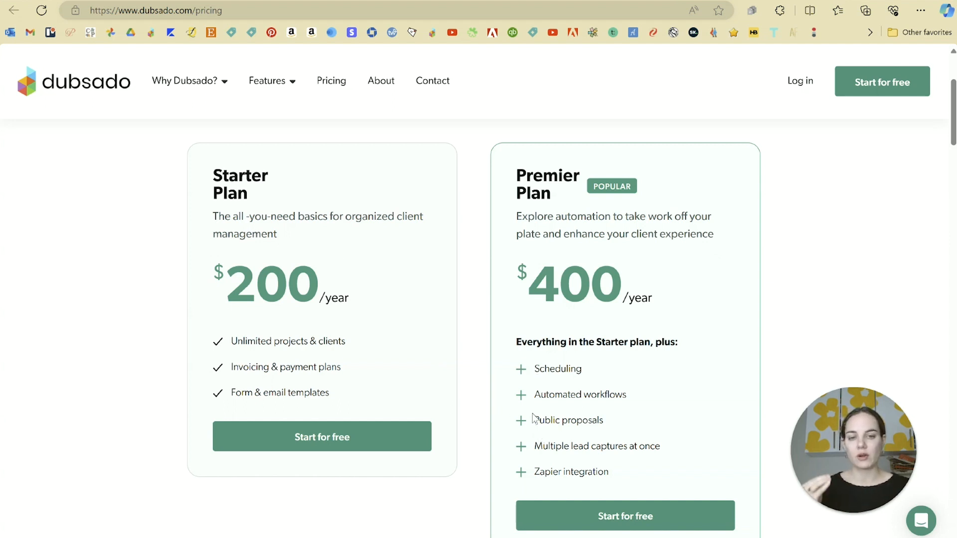
pyautogui.moveTo(534, 470)
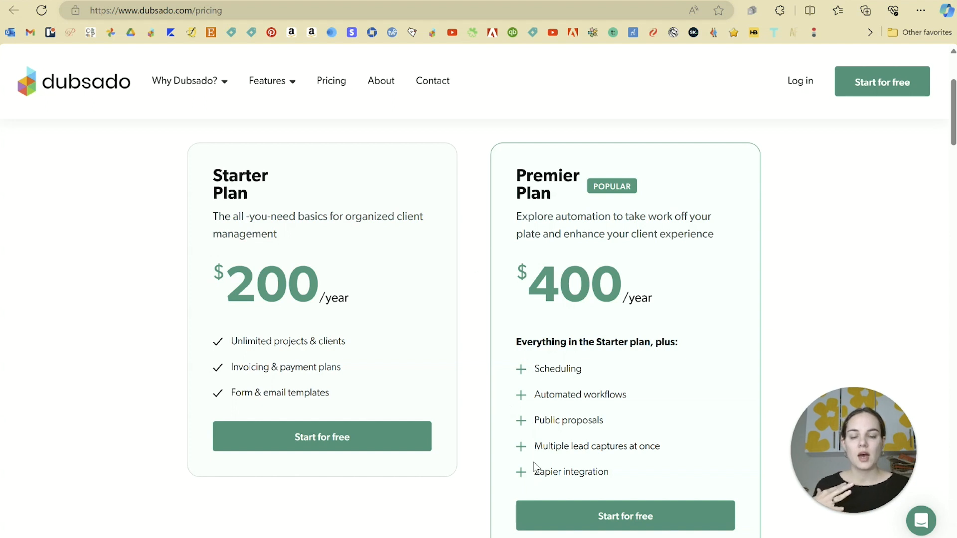
pyautogui.moveTo(618, 479)
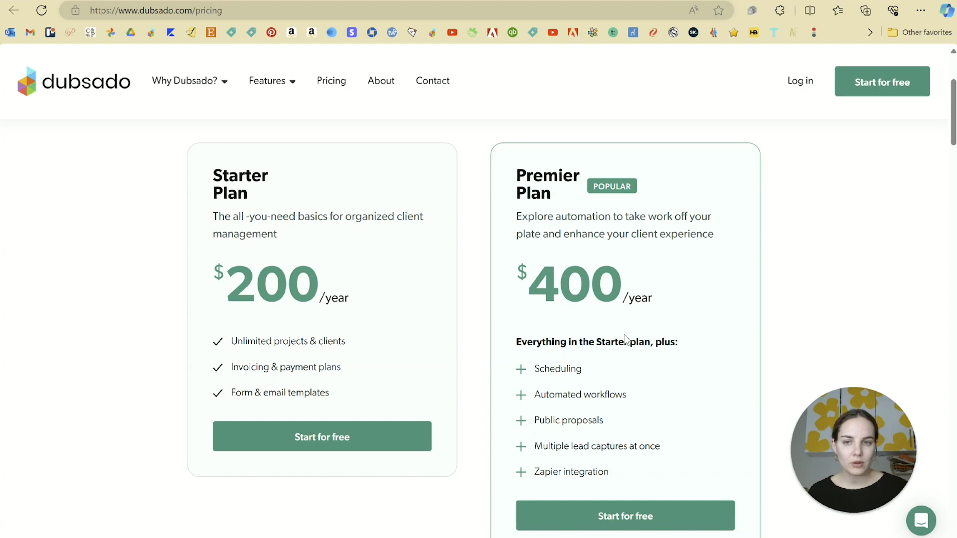
pyautogui.moveTo(210, 190)
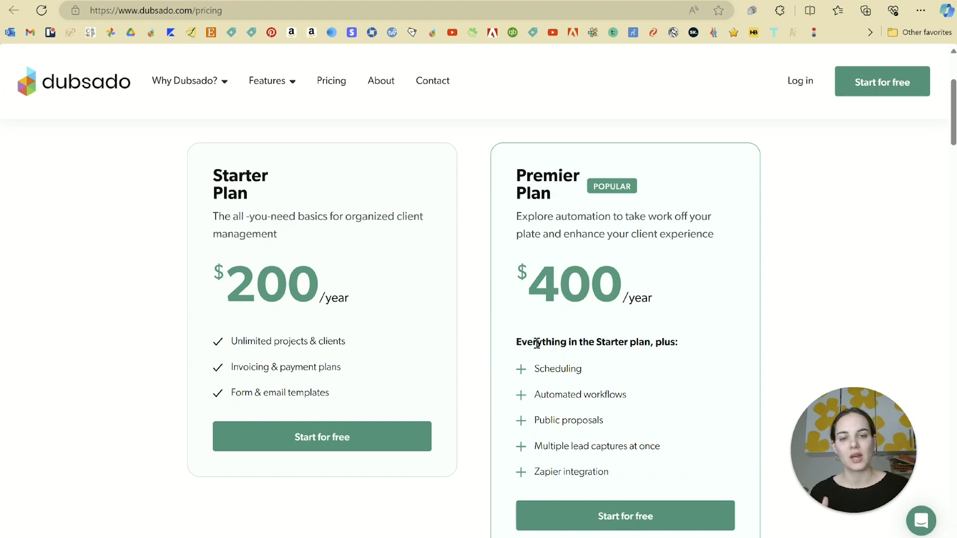
pyautogui.moveTo(586, 390)
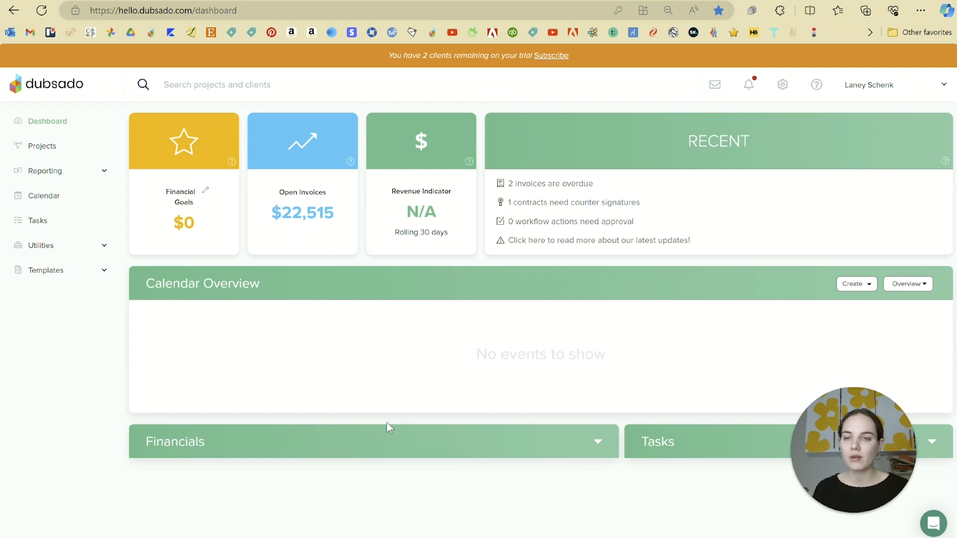
# Open the account dashboard showing financial goals, $22,515 open invoices and recent activity.
pyautogui.doubleClick(183, 223)
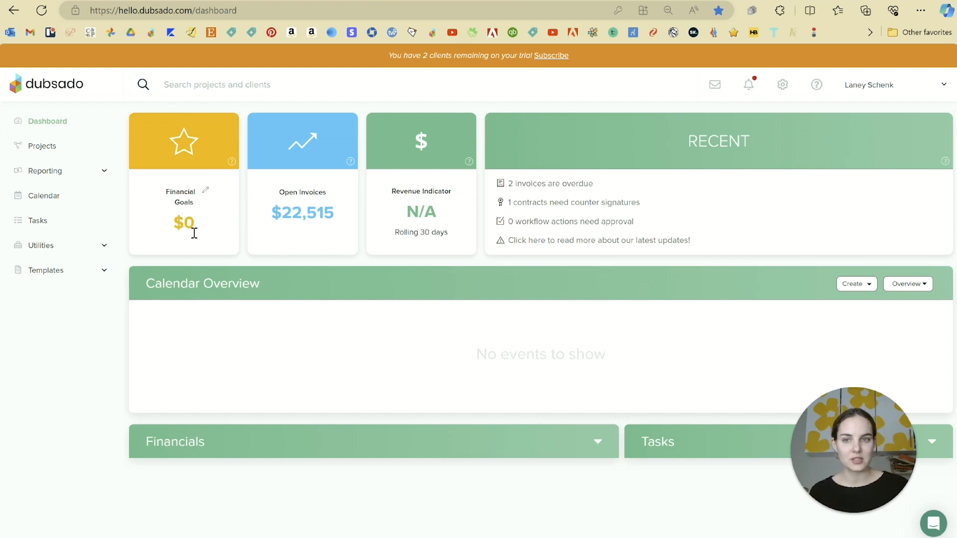
pyautogui.moveTo(277, 223)
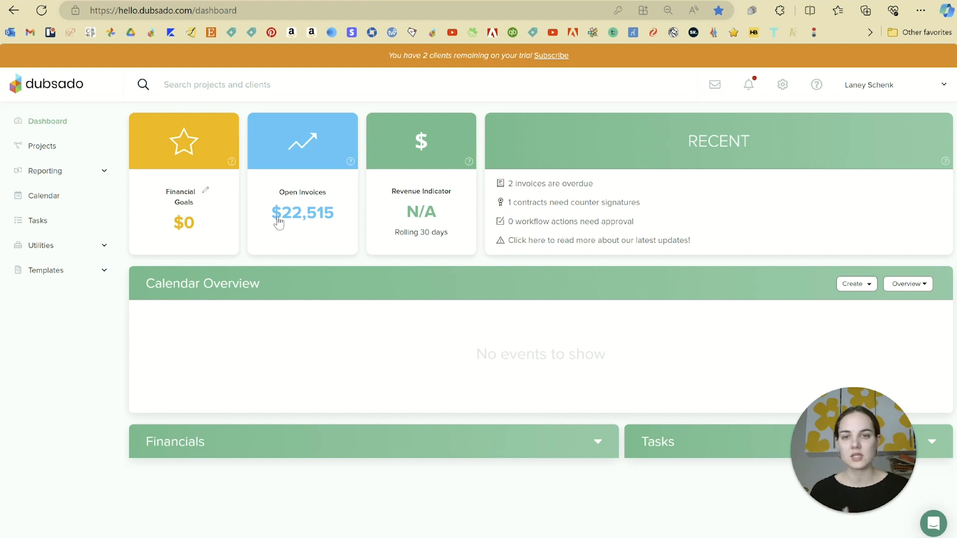
pyautogui.moveTo(396, 212)
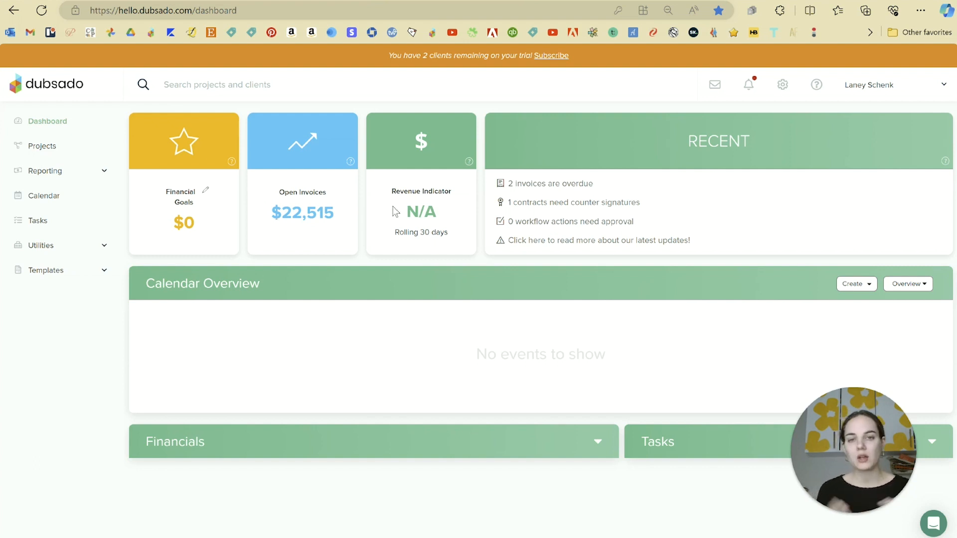
pyautogui.moveTo(274, 324)
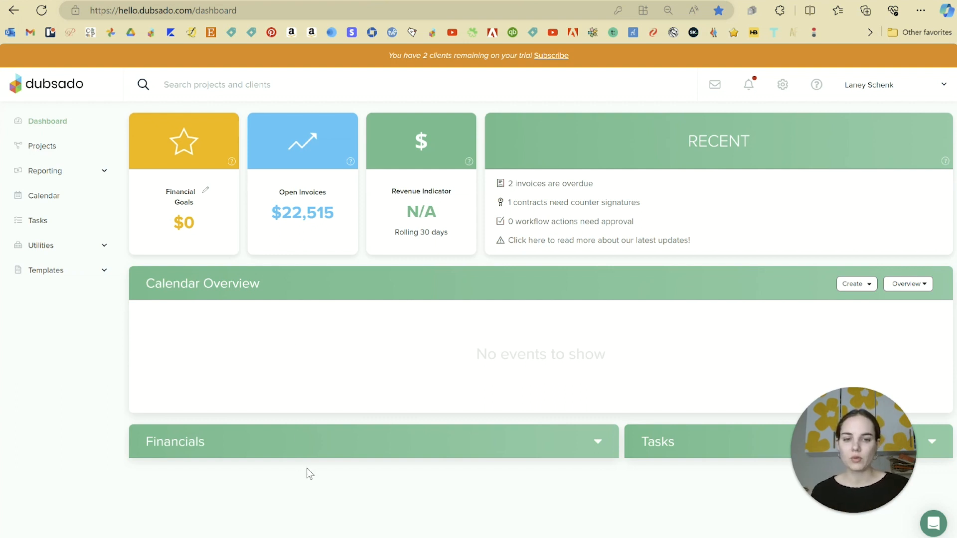
pyautogui.moveTo(630, 467)
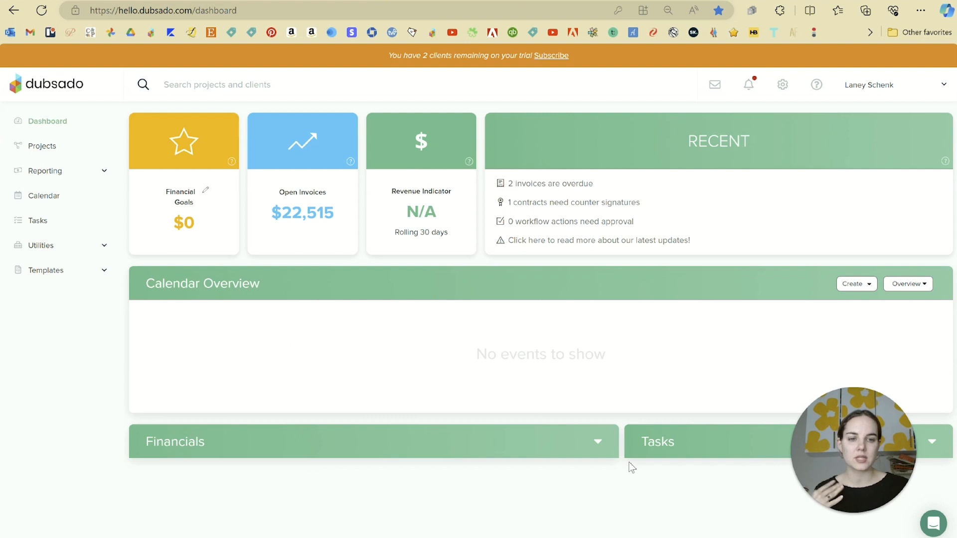
pyautogui.moveTo(658, 462)
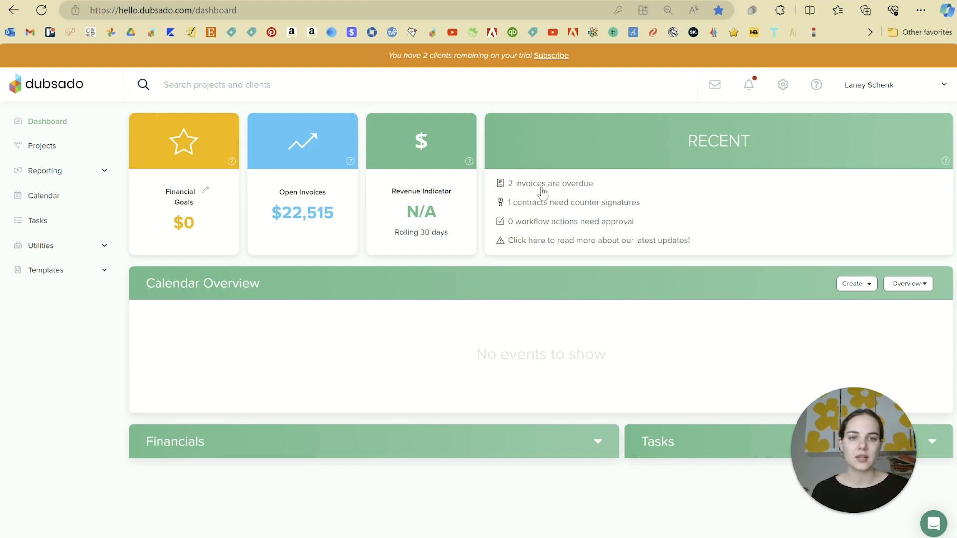
pyautogui.moveTo(537, 207)
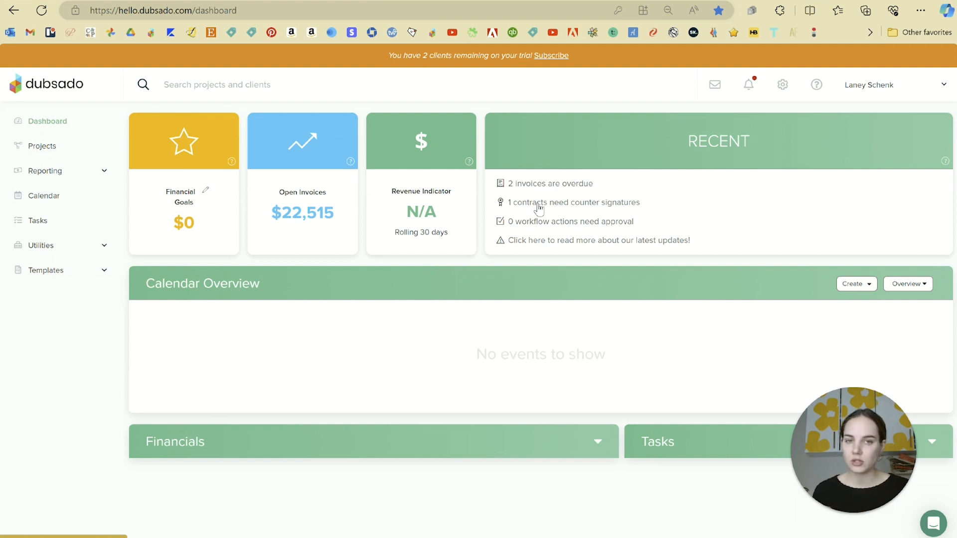
pyautogui.moveTo(562, 252)
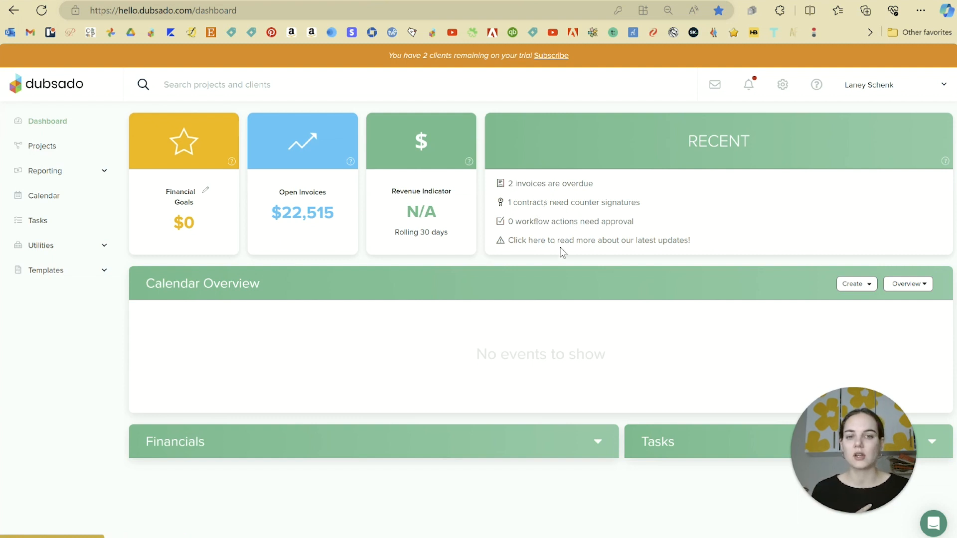
pyautogui.moveTo(640, 234)
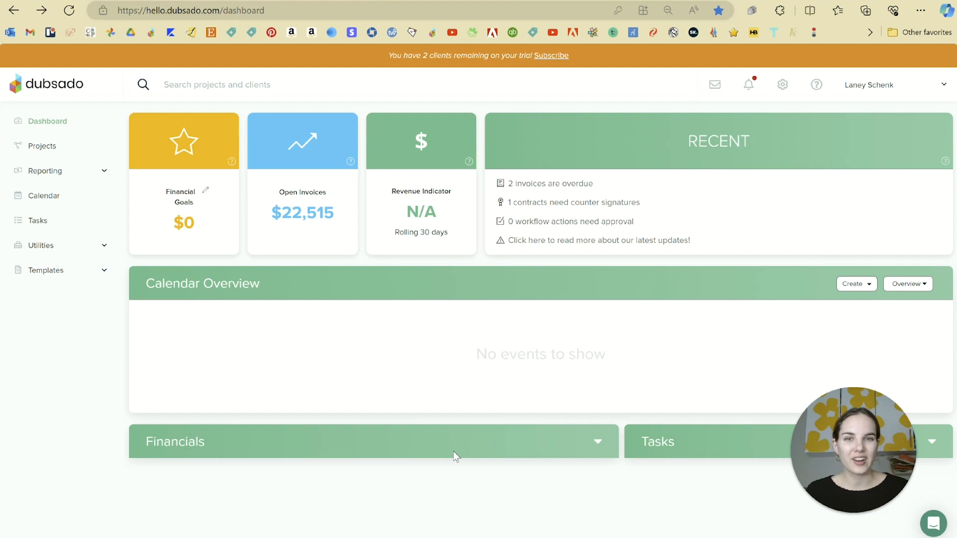
pyautogui.moveTo(672, 322)
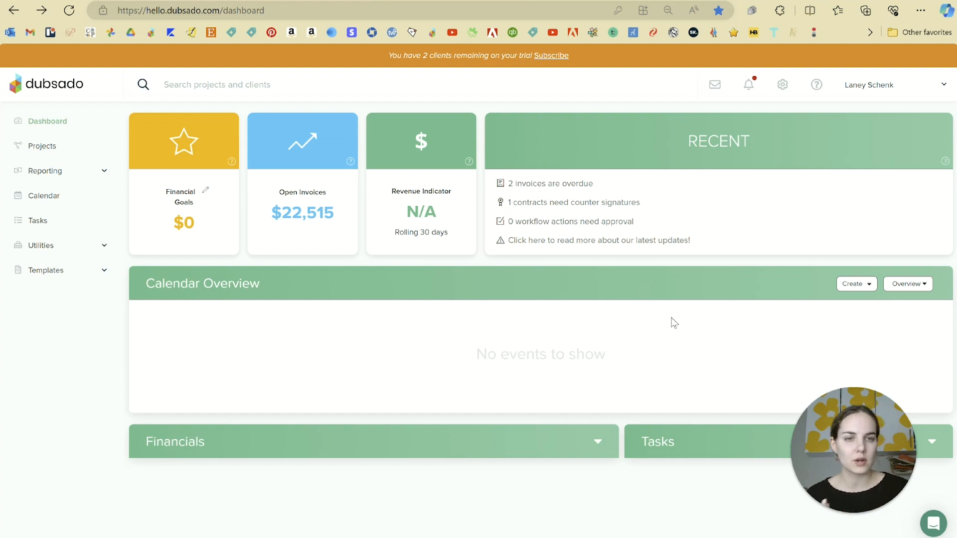
pyautogui.moveTo(782, 84)
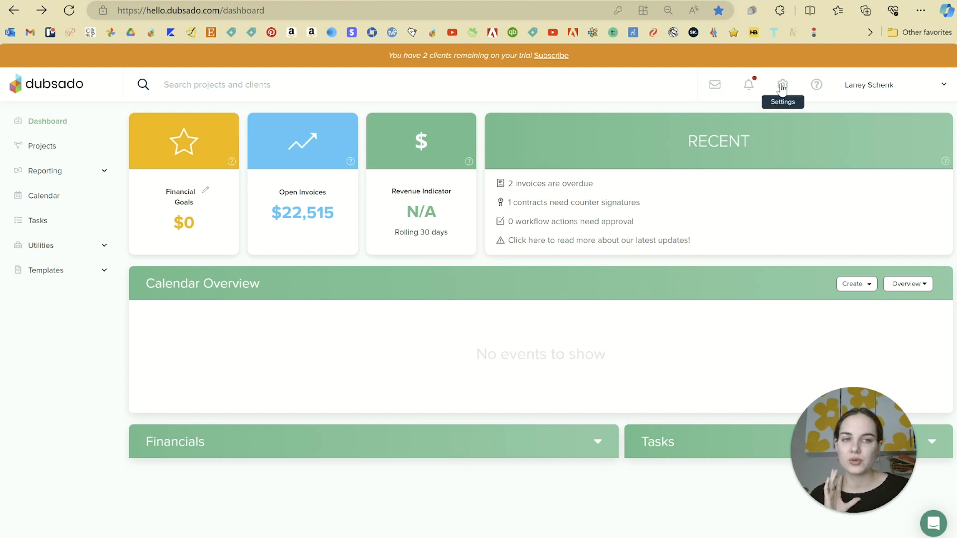
# In Brand Settings, start a logo upload and apply the new red brand colour.
pyautogui.click(782, 84)
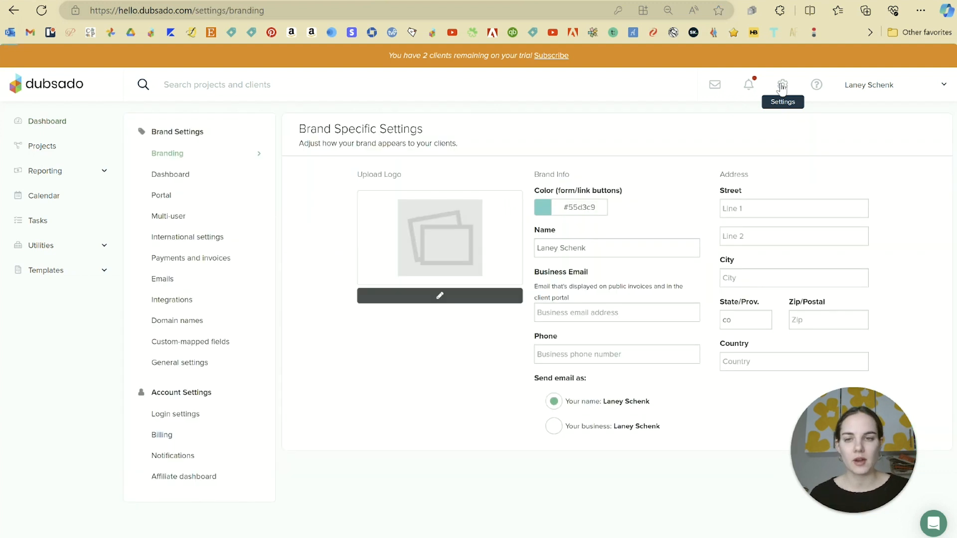
pyautogui.moveTo(484, 384)
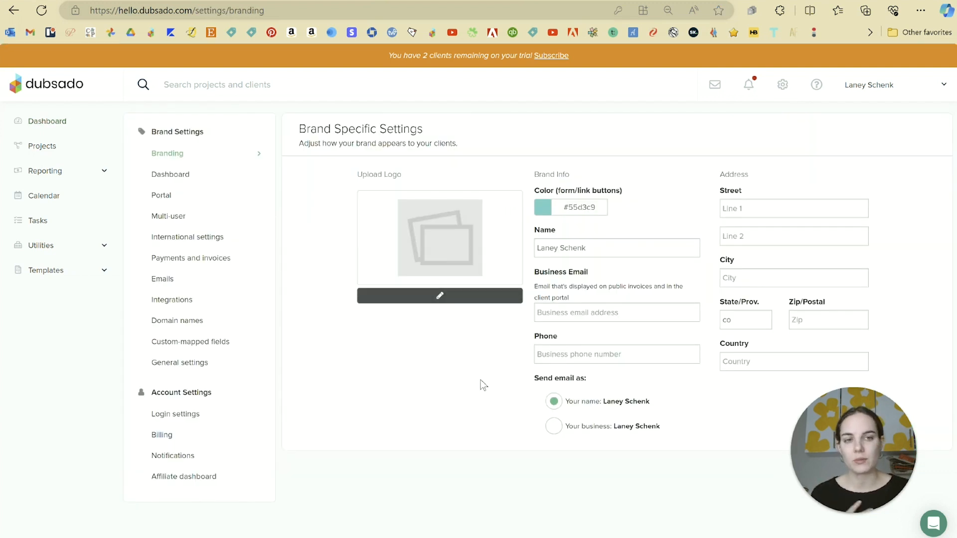
pyautogui.moveTo(761, 380)
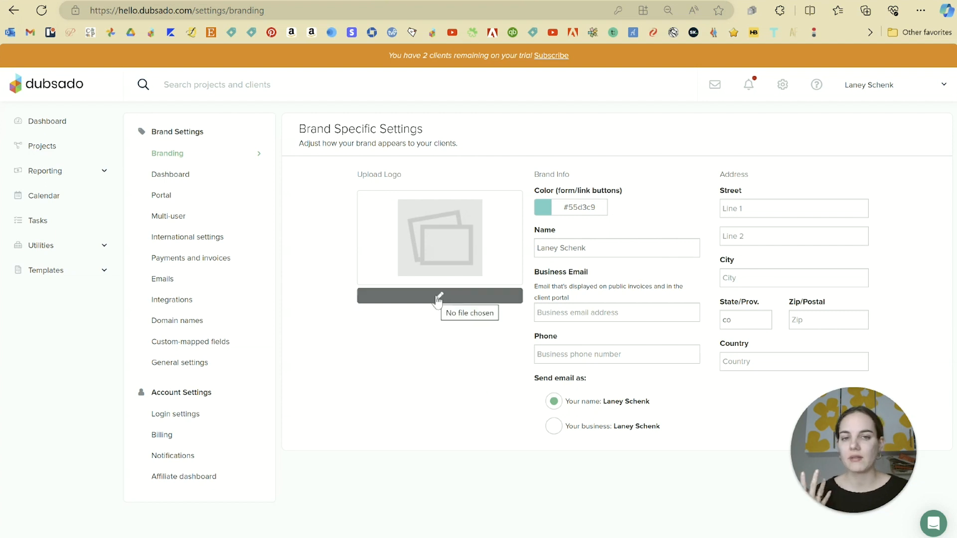
pyautogui.click(543, 207)
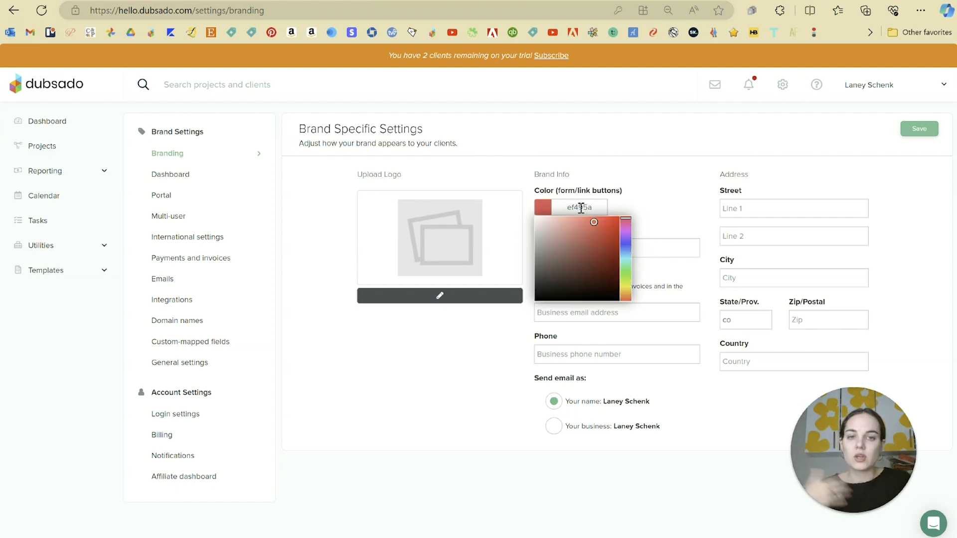
pyautogui.click(666, 155)
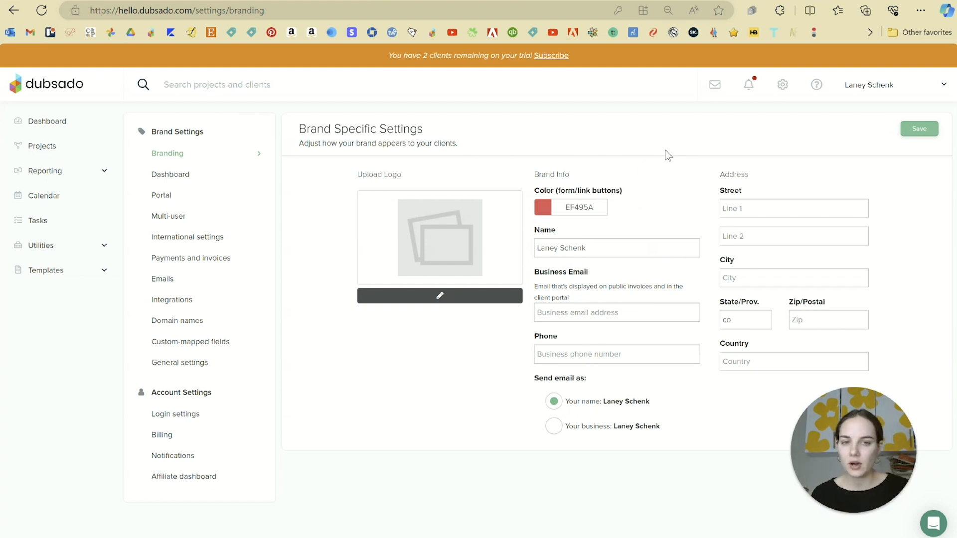
pyautogui.moveTo(611, 389)
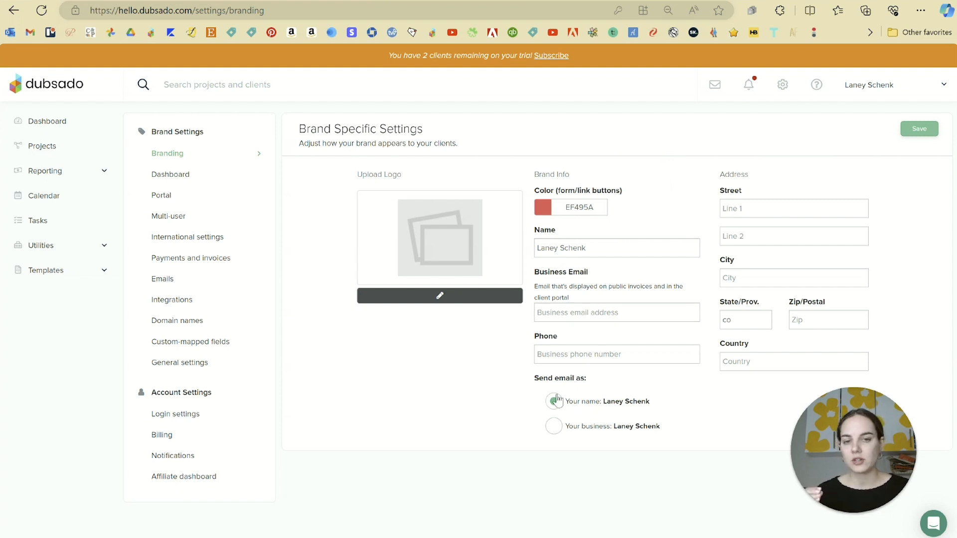
# Send emails under the business name, then move to the Dashboard settings page.
pyautogui.click(554, 426)
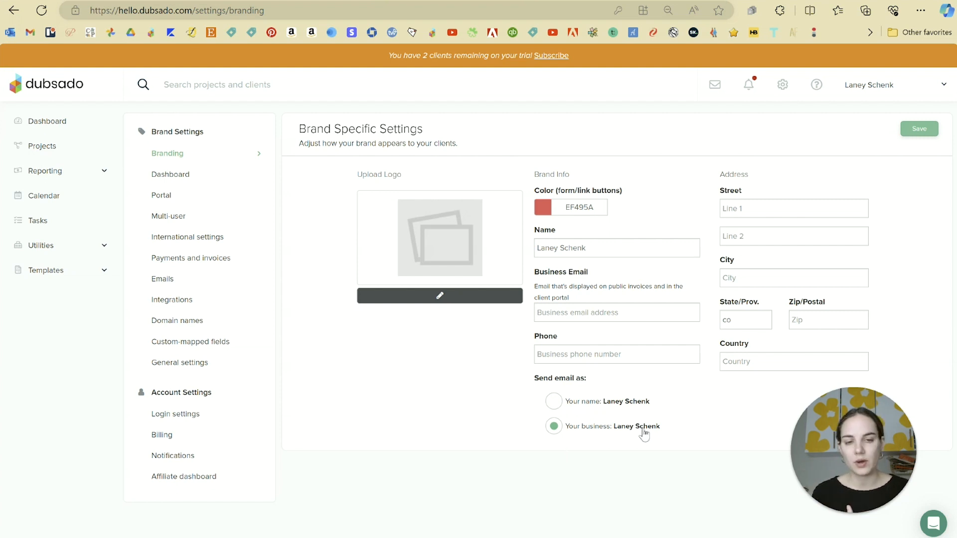
pyautogui.click(553, 401)
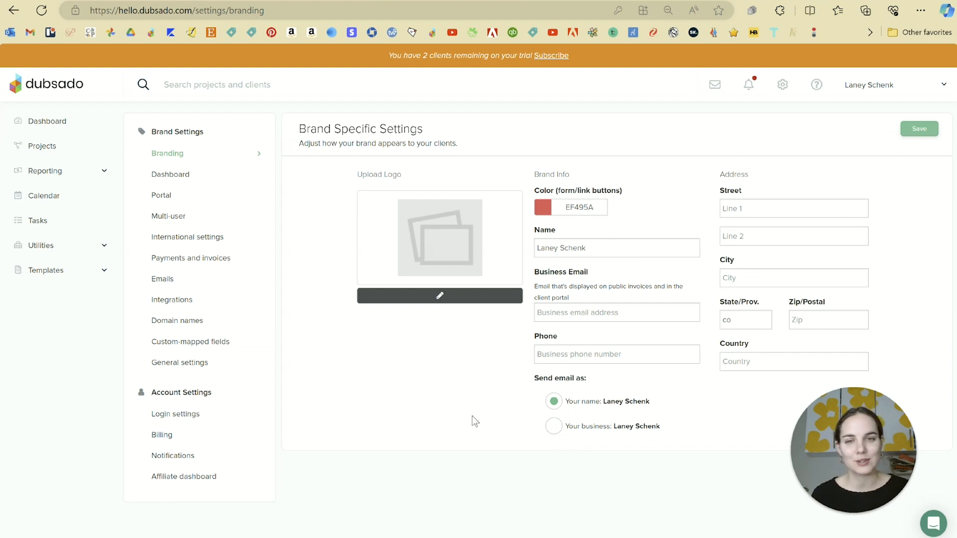
pyautogui.moveTo(571, 440)
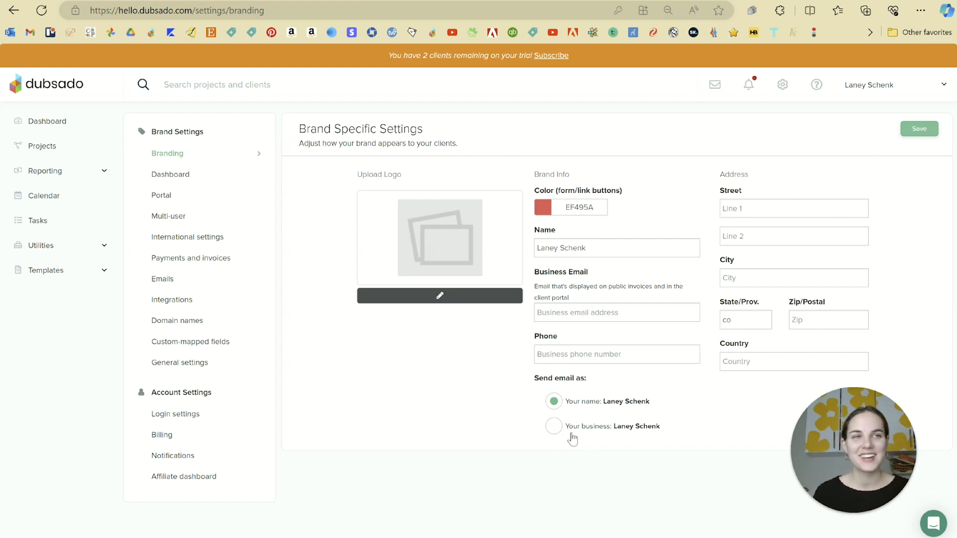
pyautogui.click(169, 174)
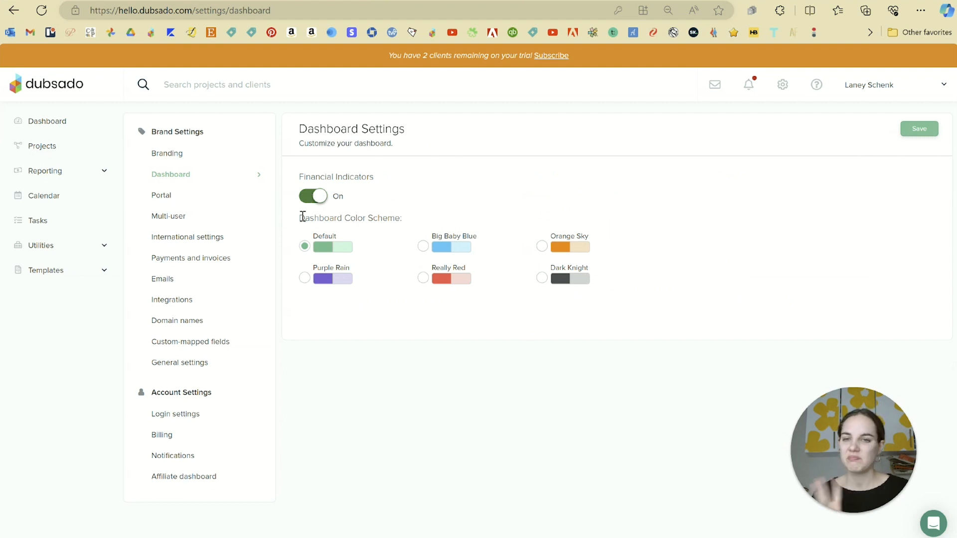
# Review the Portal settings: welcome message, banner colours and the portal link and embed code.
pyautogui.click(162, 195)
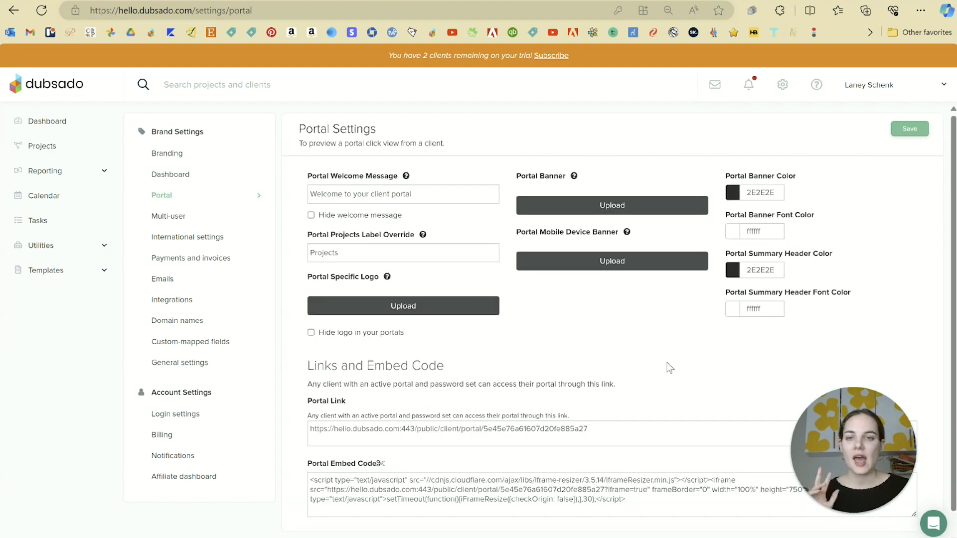
pyautogui.moveTo(572, 374)
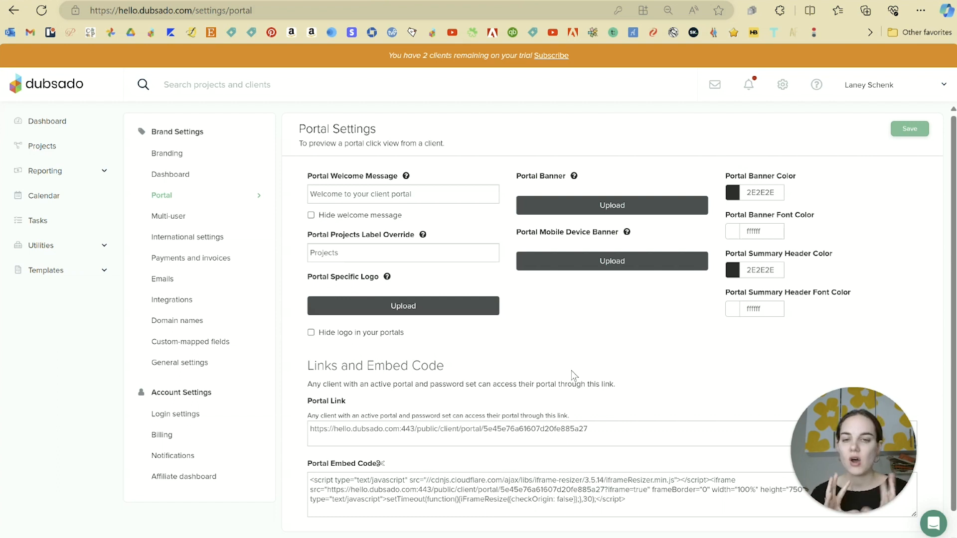
pyautogui.moveTo(566, 304)
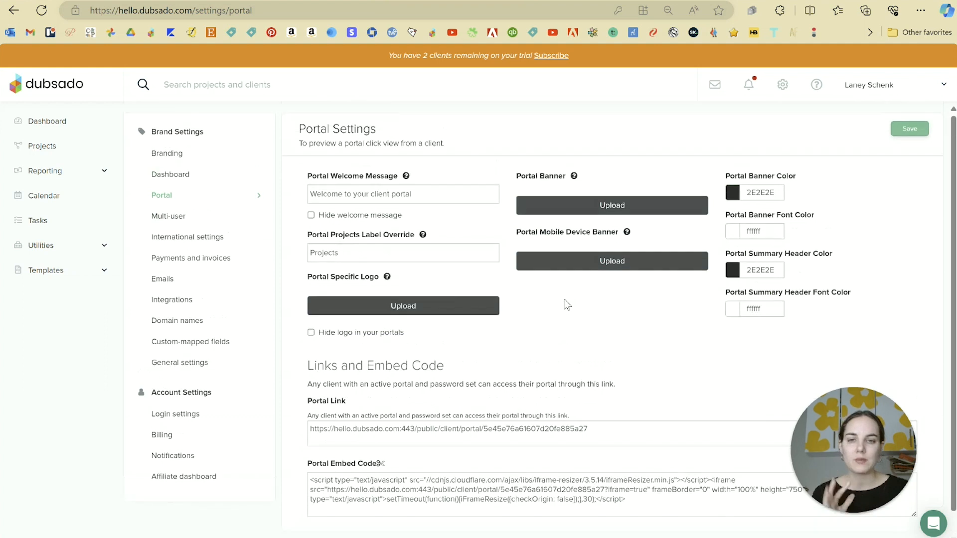
pyautogui.scroll(-3)
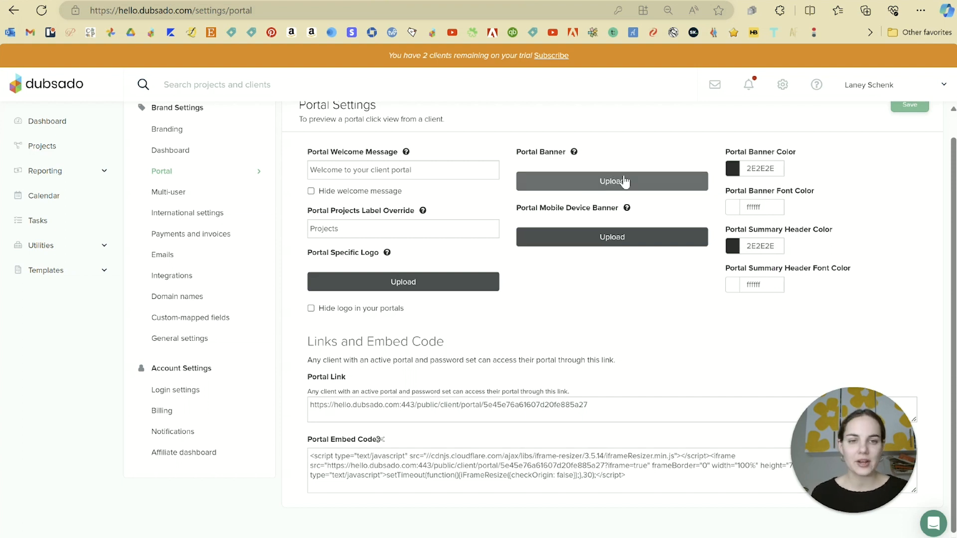
pyautogui.moveTo(512, 198)
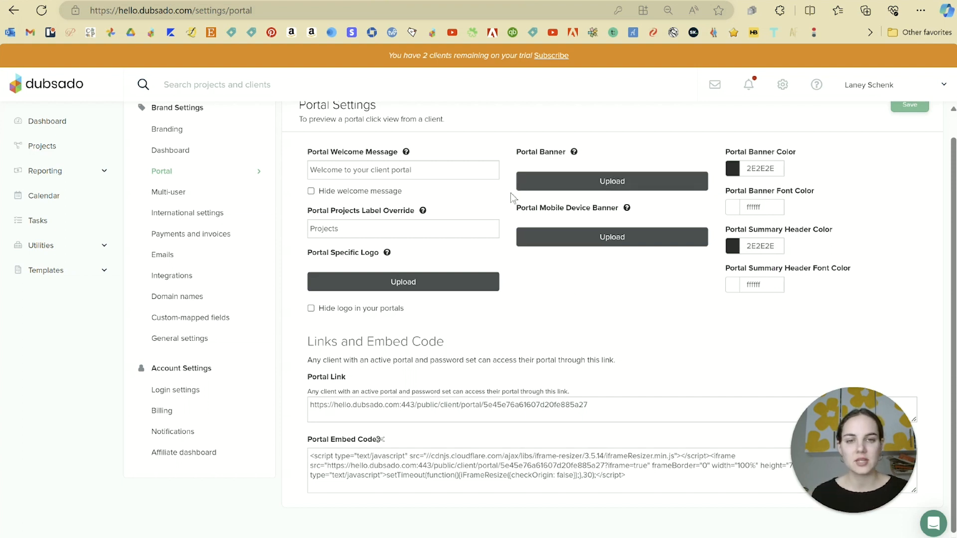
pyautogui.moveTo(554, 257)
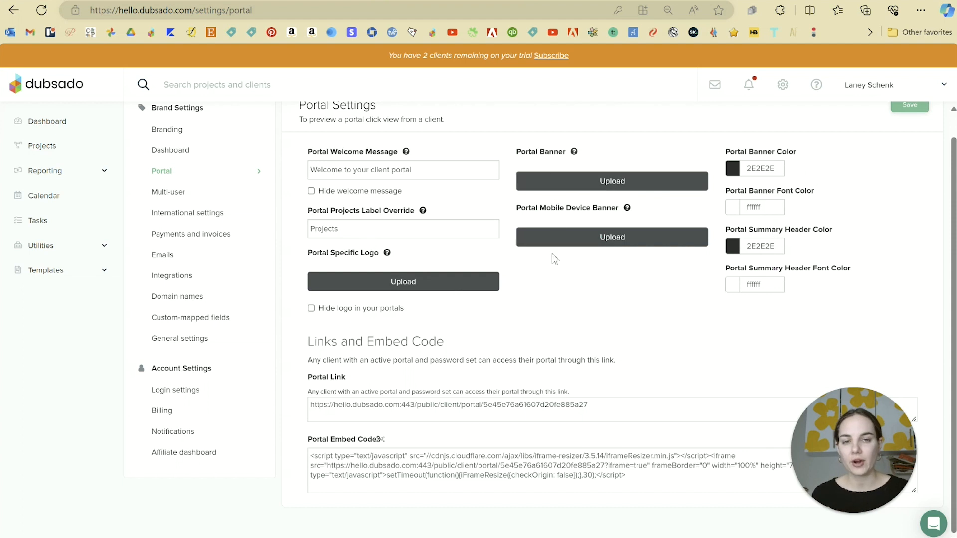
pyautogui.click(402, 281)
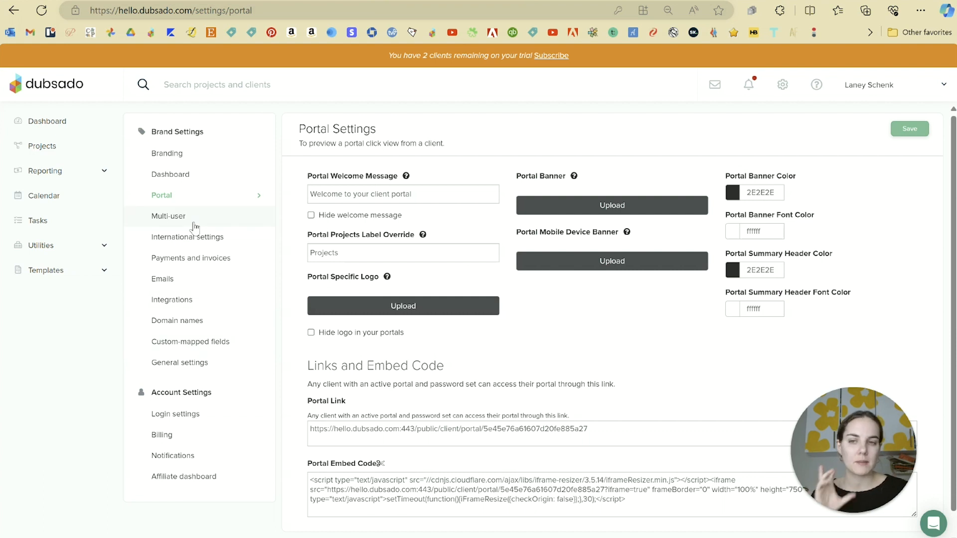
# Show the Multi Users page listing tiers from the free first three up to $60/month.
pyautogui.click(167, 215)
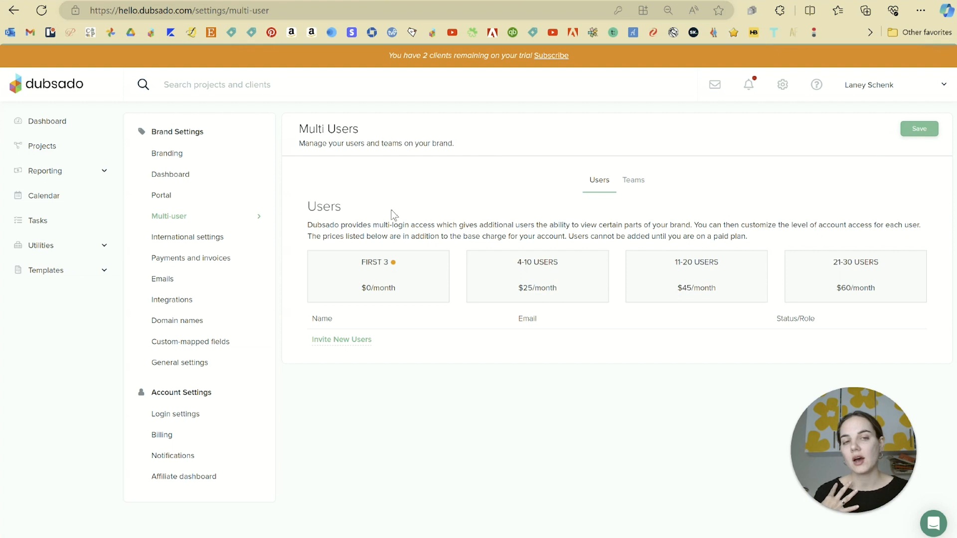
pyautogui.moveTo(397, 299)
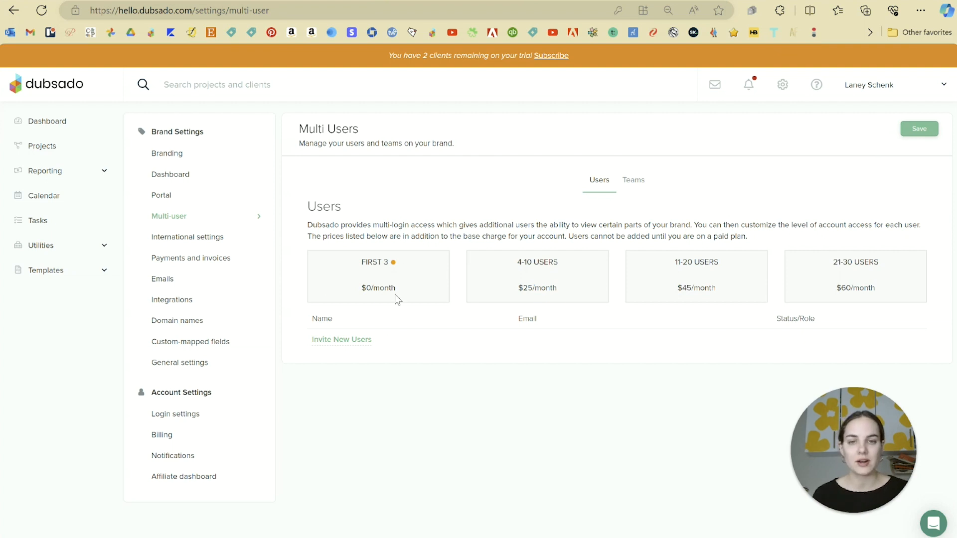
pyautogui.moveTo(380, 307)
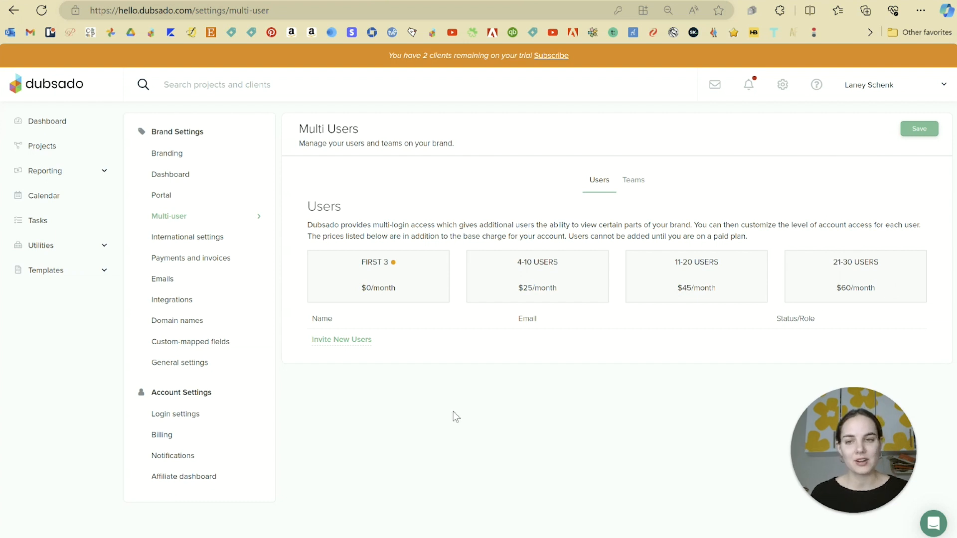
# Review the payment processors and scroll through the Invoice settings.
pyautogui.click(190, 257)
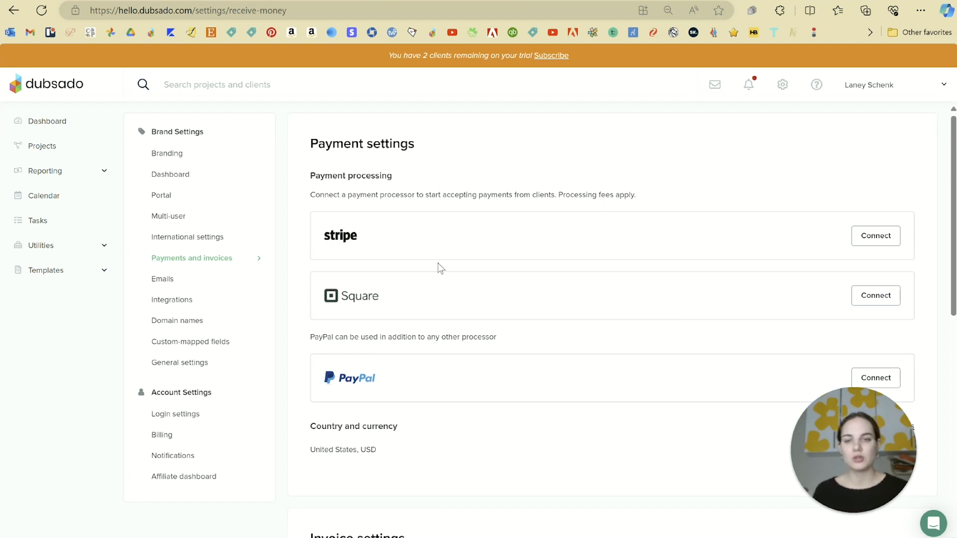
pyautogui.scroll(-3)
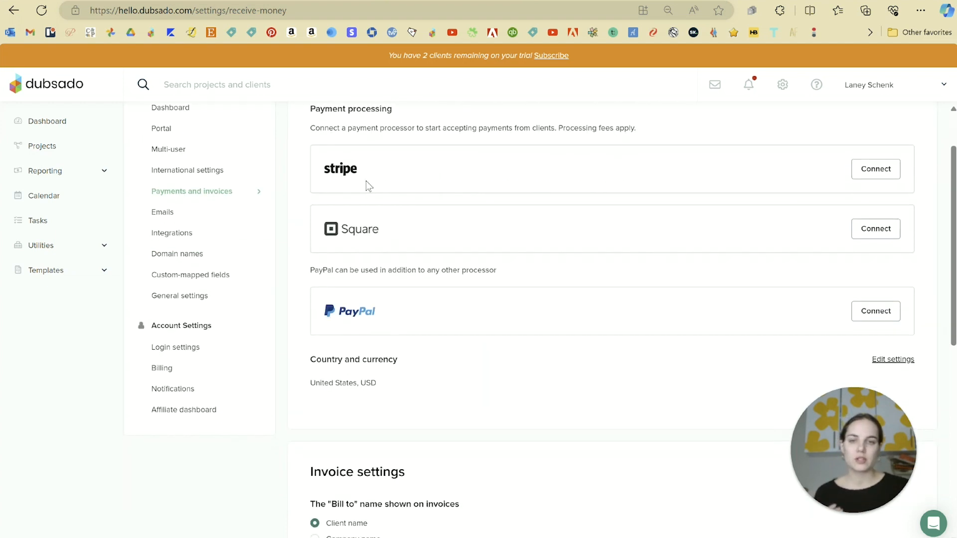
pyautogui.moveTo(528, 423)
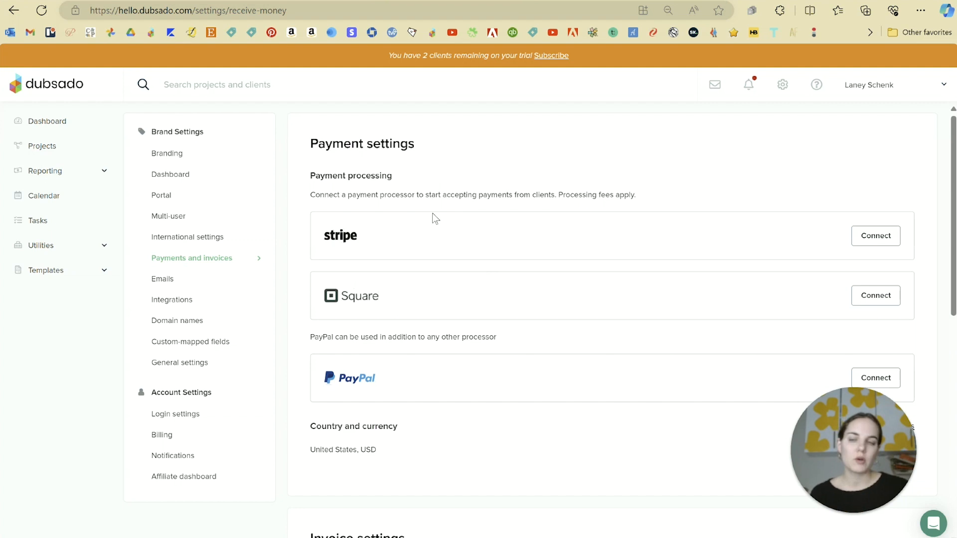
pyautogui.moveTo(427, 489)
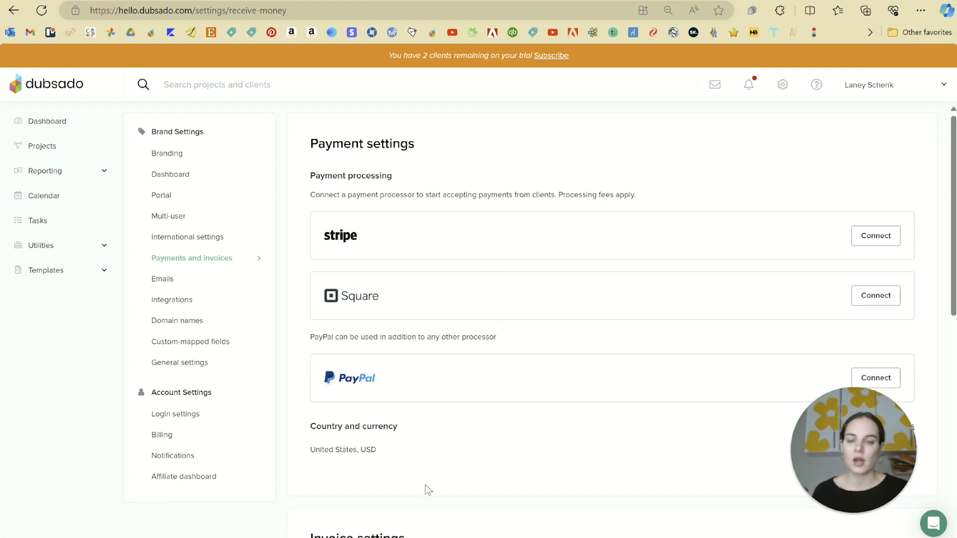
pyautogui.scroll(-3)
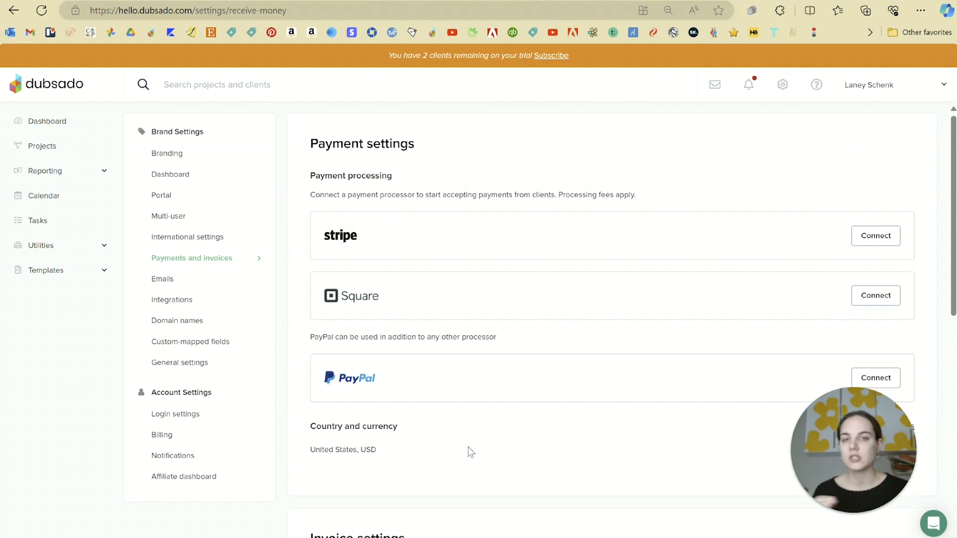
pyautogui.moveTo(353, 385)
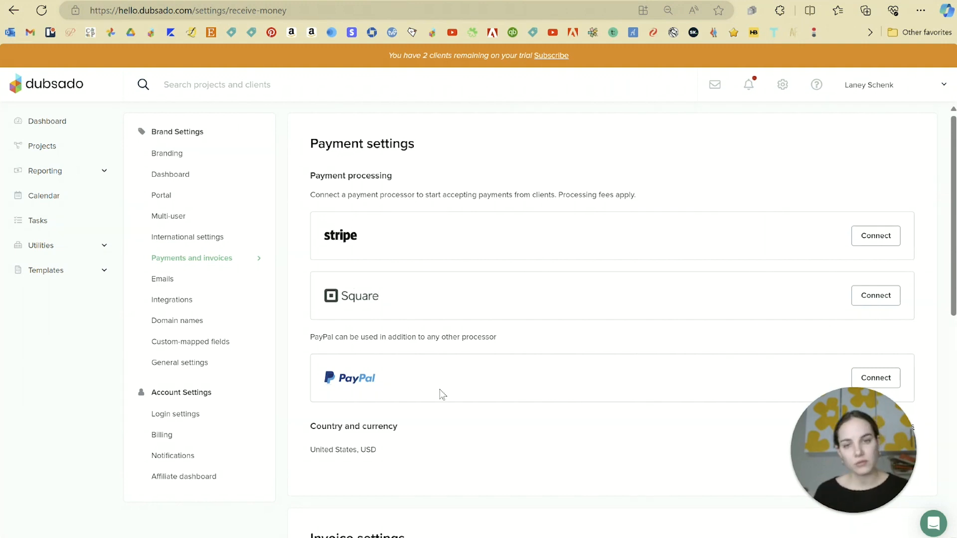
pyautogui.scroll(-3)
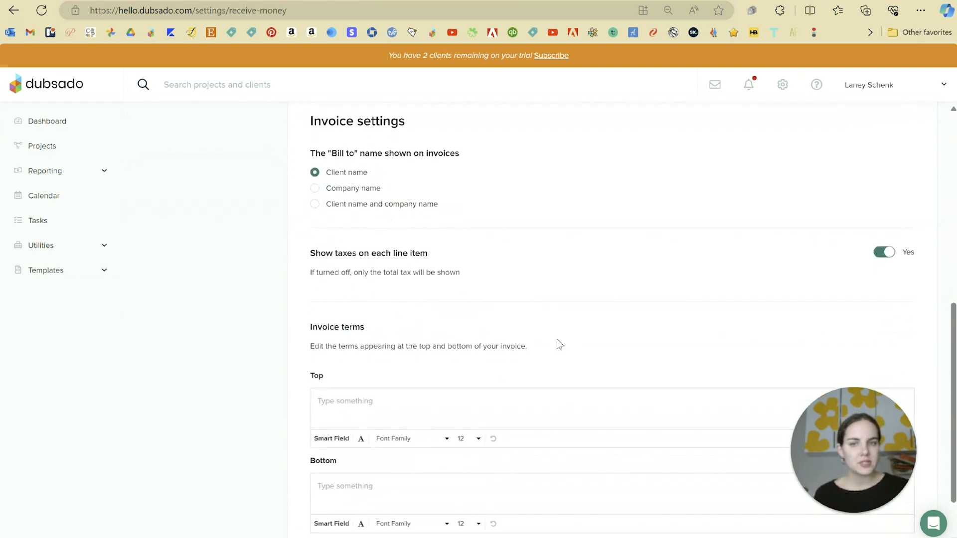
pyautogui.scroll(-3)
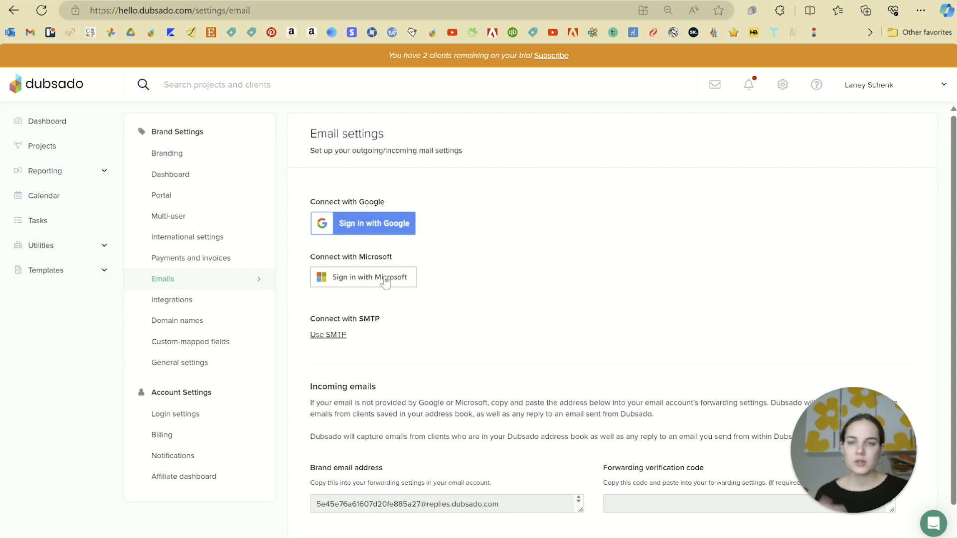
pyautogui.scroll(-3)
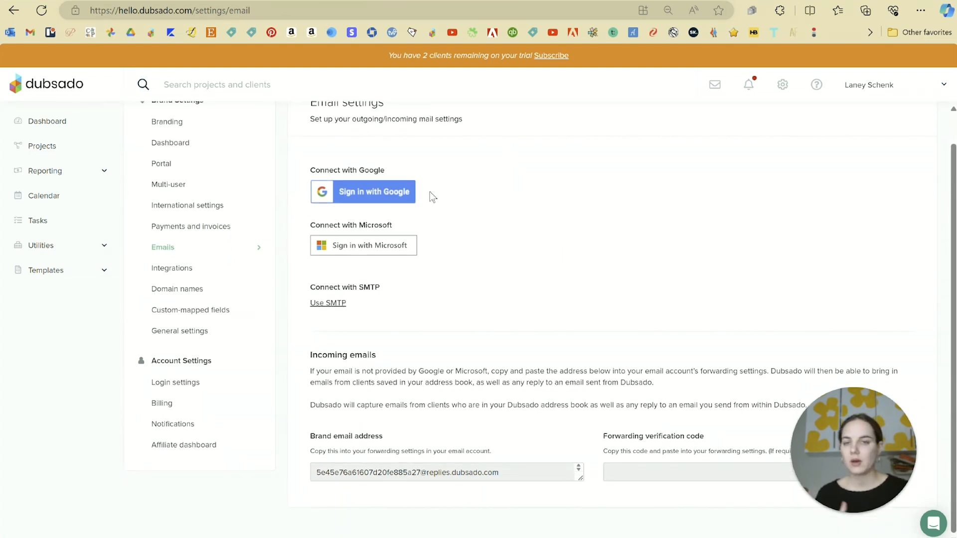
pyautogui.moveTo(419, 251)
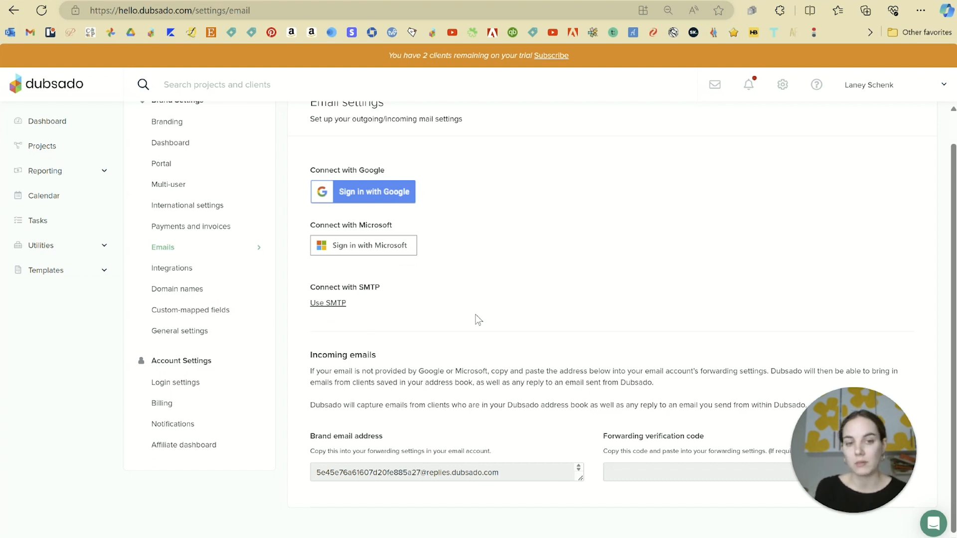
# Check the video conferencing integration details, then go to the Projects list with its two jobs.
pyautogui.click(171, 268)
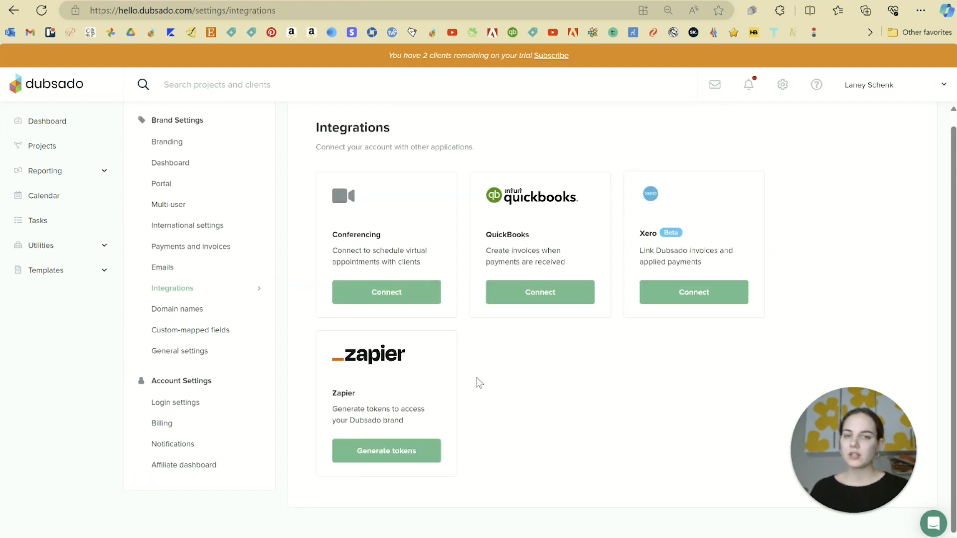
pyautogui.moveTo(438, 419)
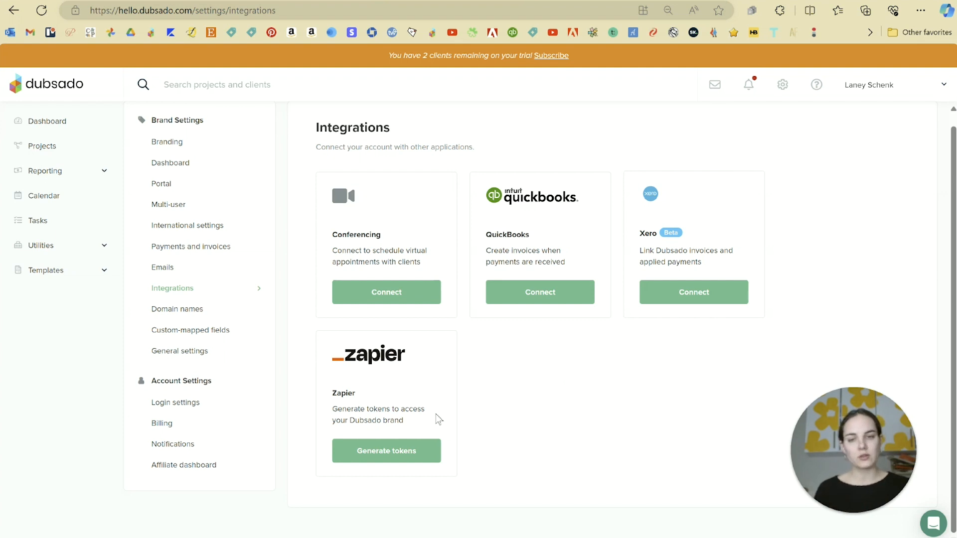
pyautogui.click(387, 292)
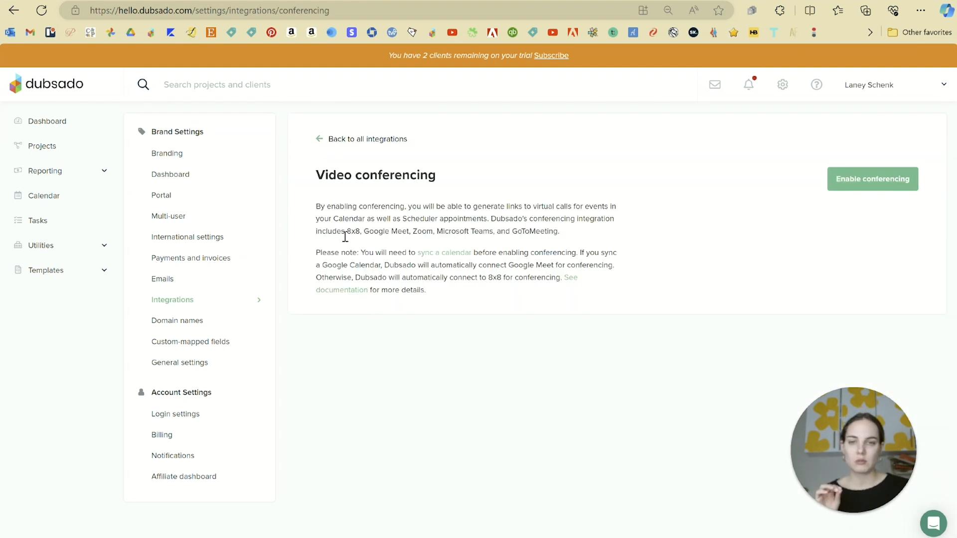
pyautogui.moveTo(421, 235)
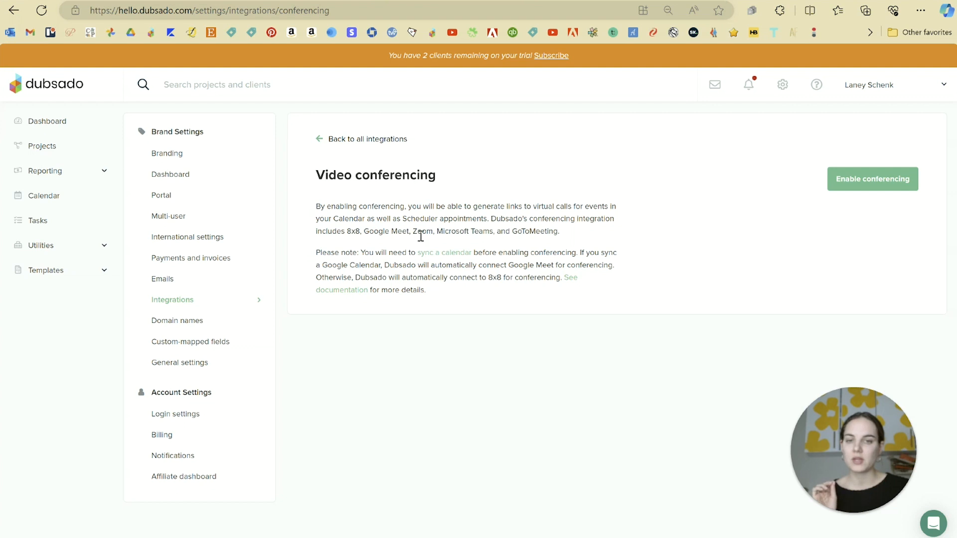
pyautogui.moveTo(362, 142)
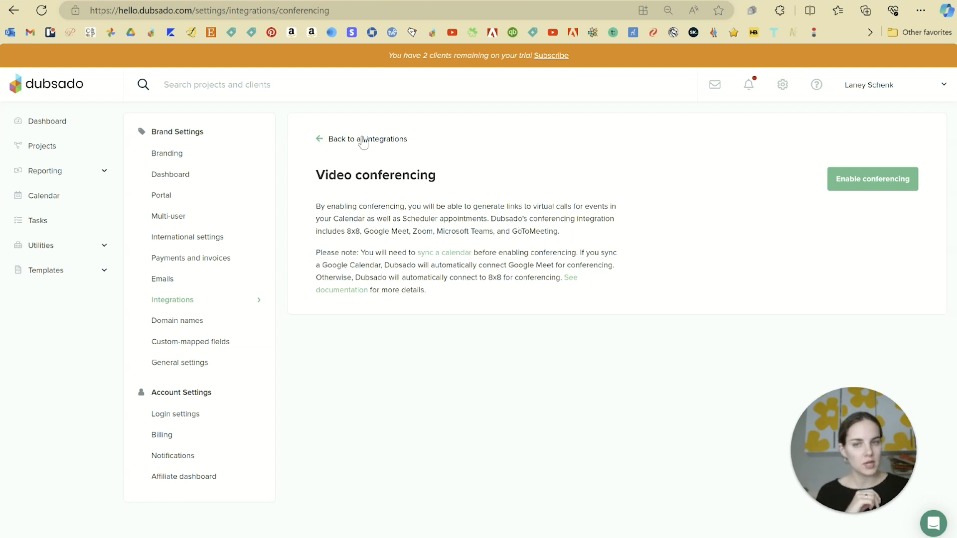
pyautogui.click(368, 138)
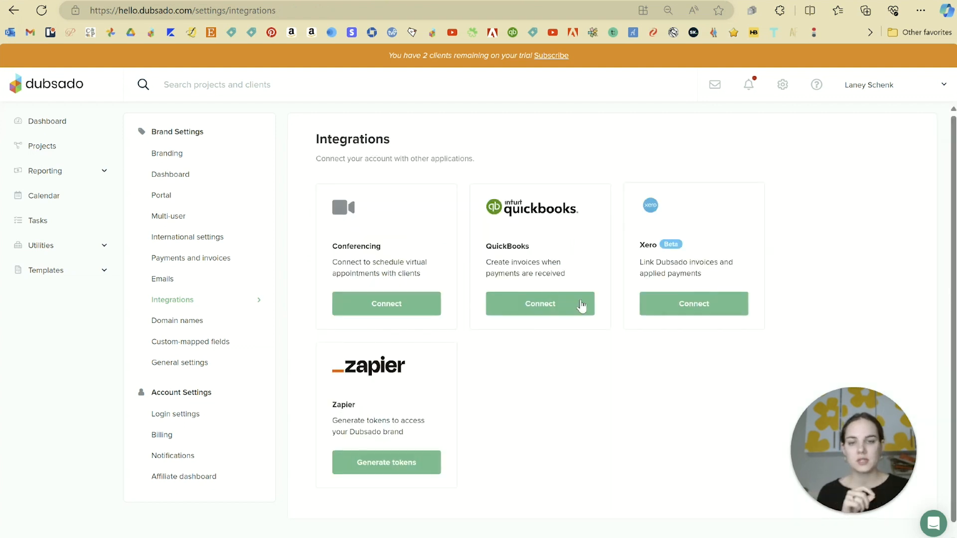
pyautogui.moveTo(499, 468)
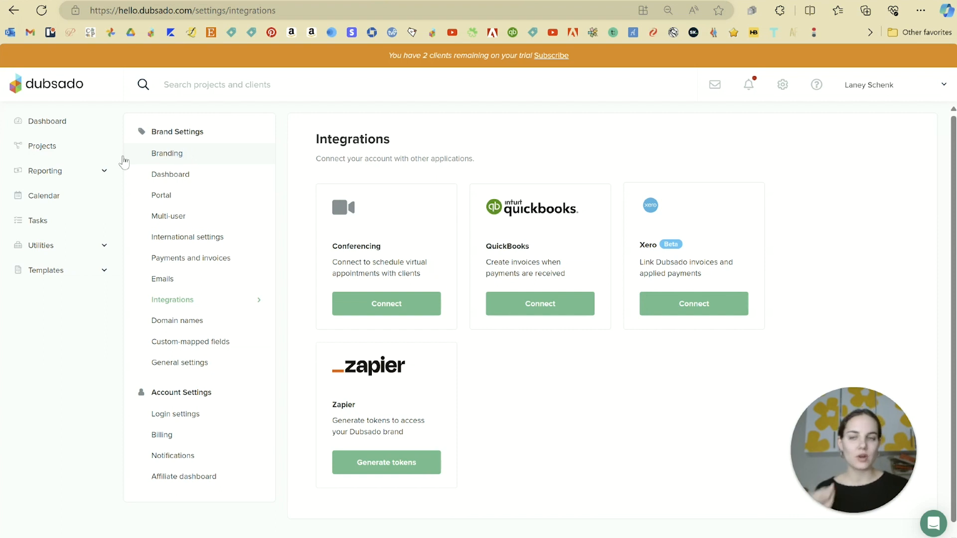
pyautogui.moveTo(89, 145)
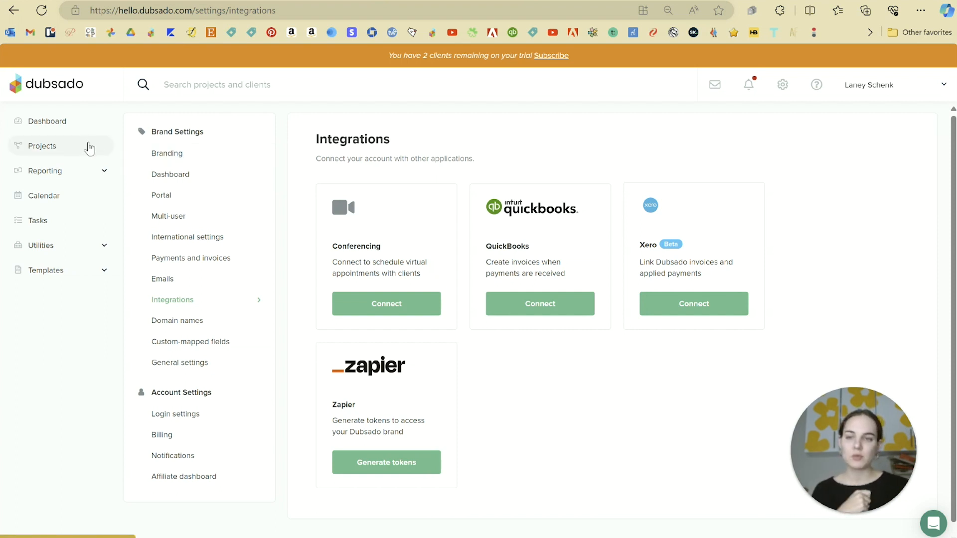
pyautogui.click(42, 145)
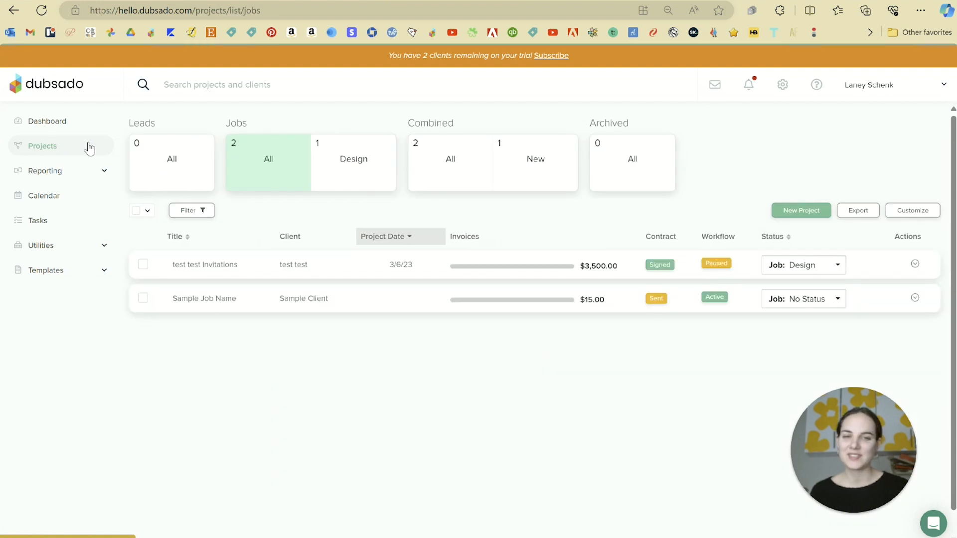